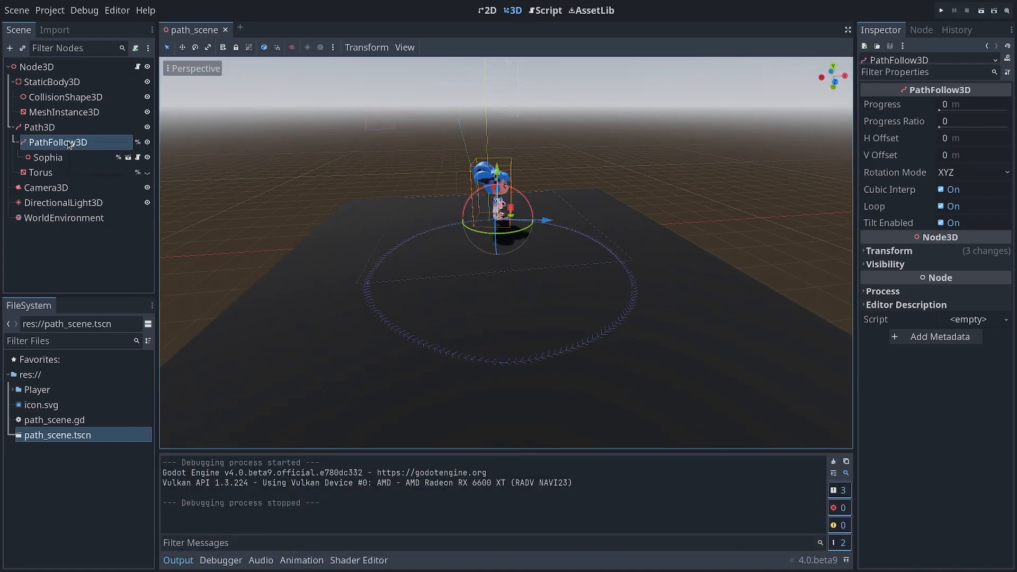
mouse_move(58, 142)
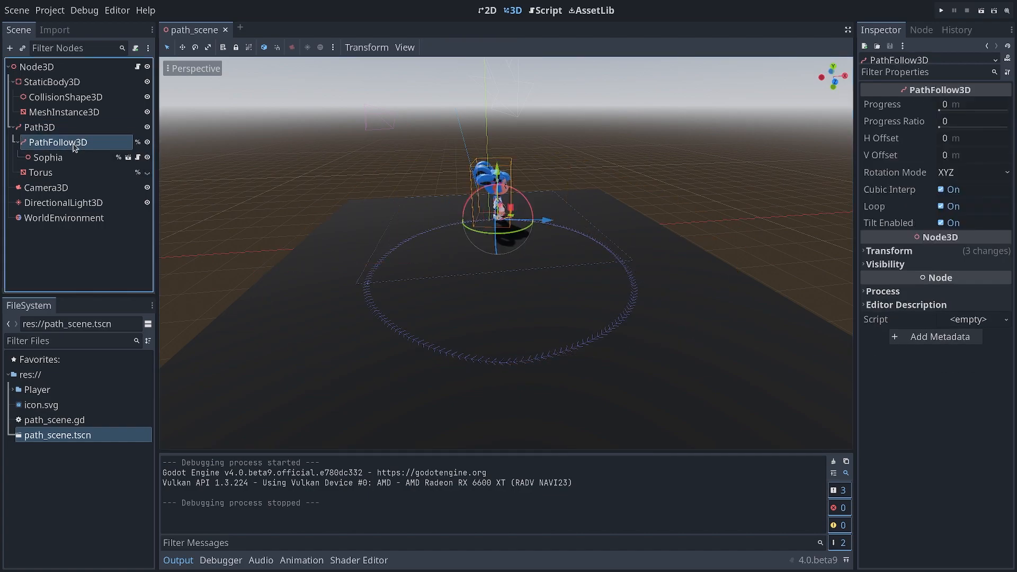
Step: Reparent Sophia directly under the root Node3D and check her transform and the PathFollow3D settings
left_click(47, 157)
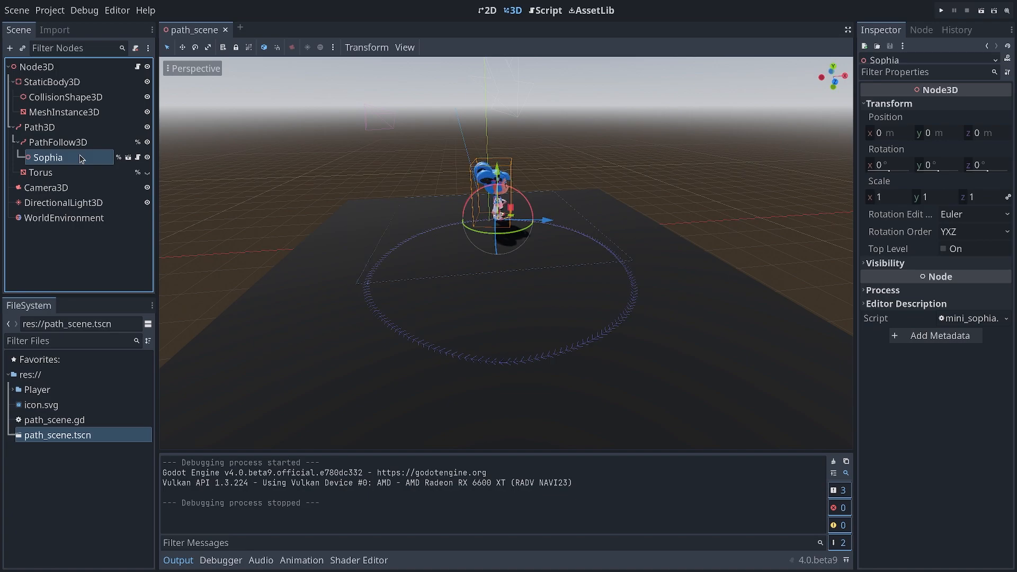
left_click(59, 142)
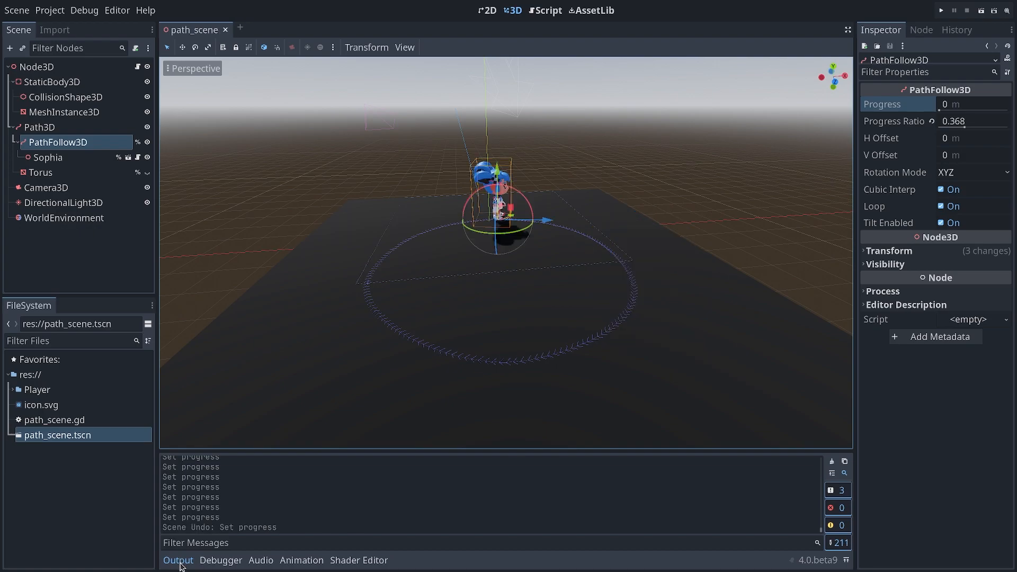
left_click(47, 157)
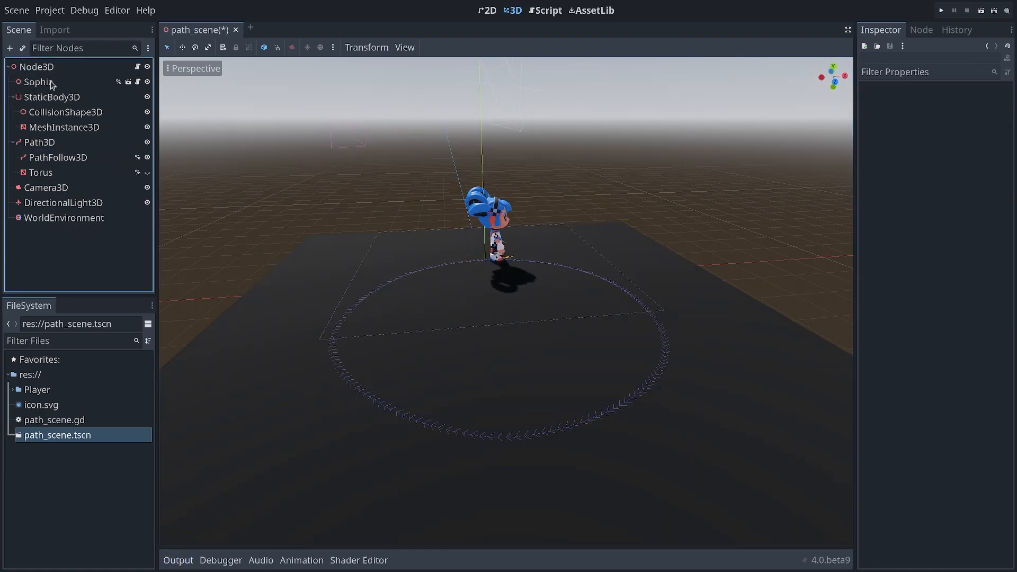
left_click(38, 81)
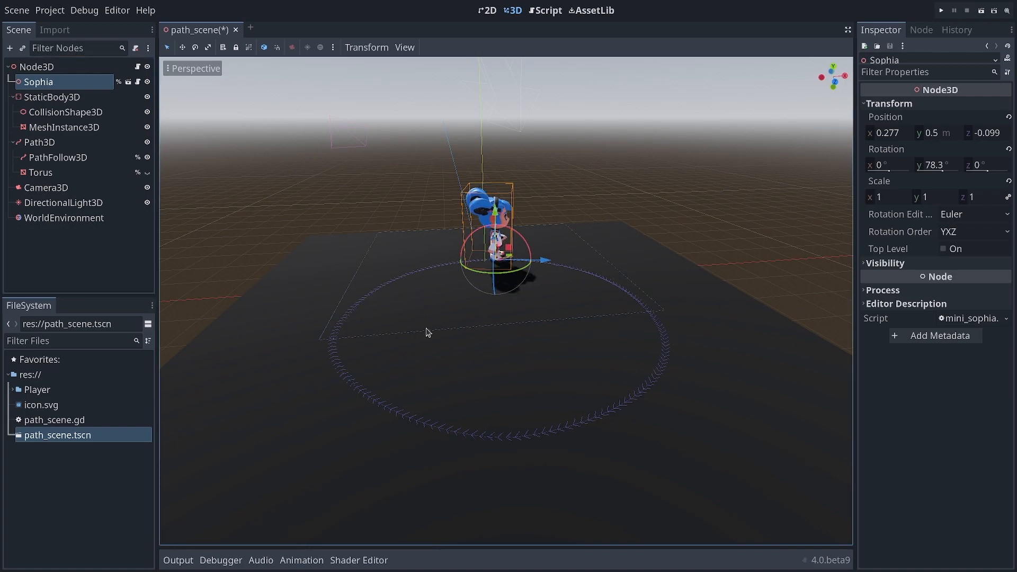
left_click(57, 157)
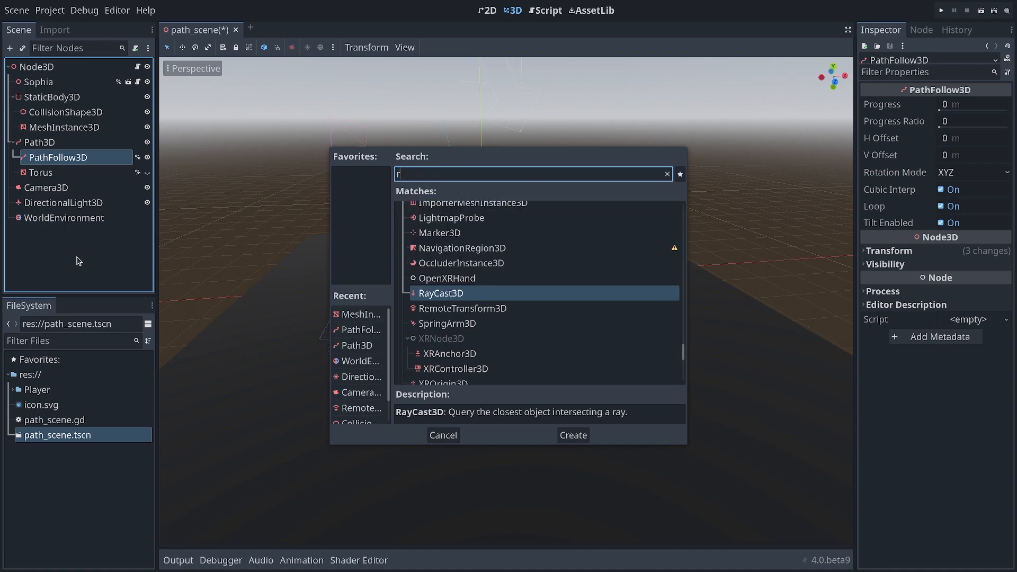
Step: Create a RemoteTransform3D child under PathFollow3D via the 'remote' node search
type("emote")
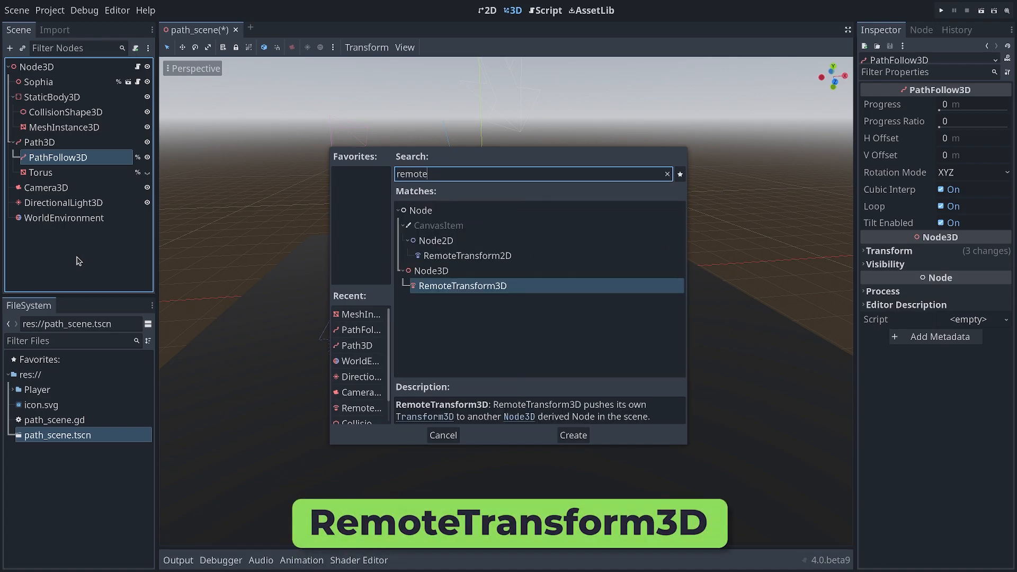
left_click(571, 435)
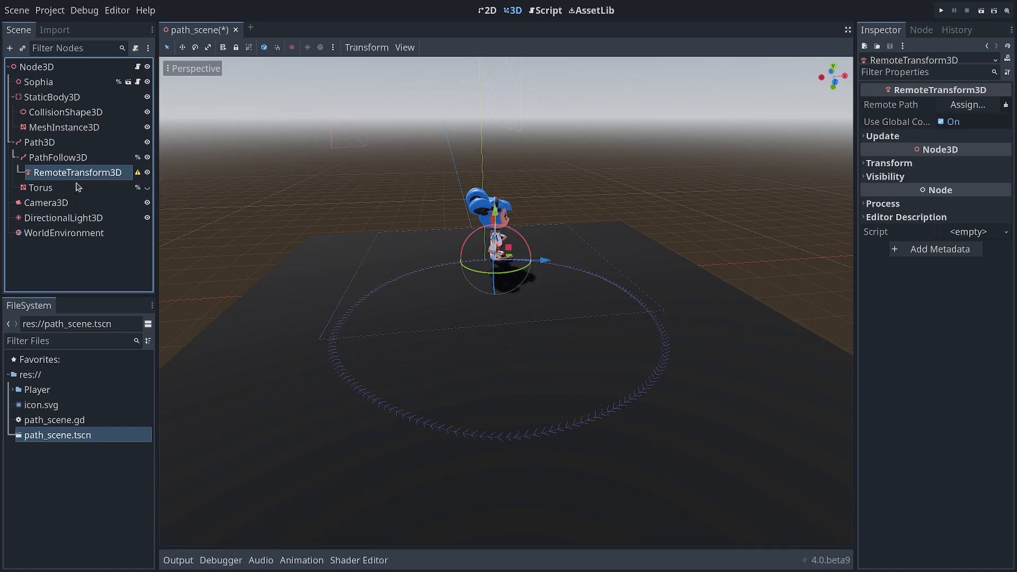
mouse_move(82, 180)
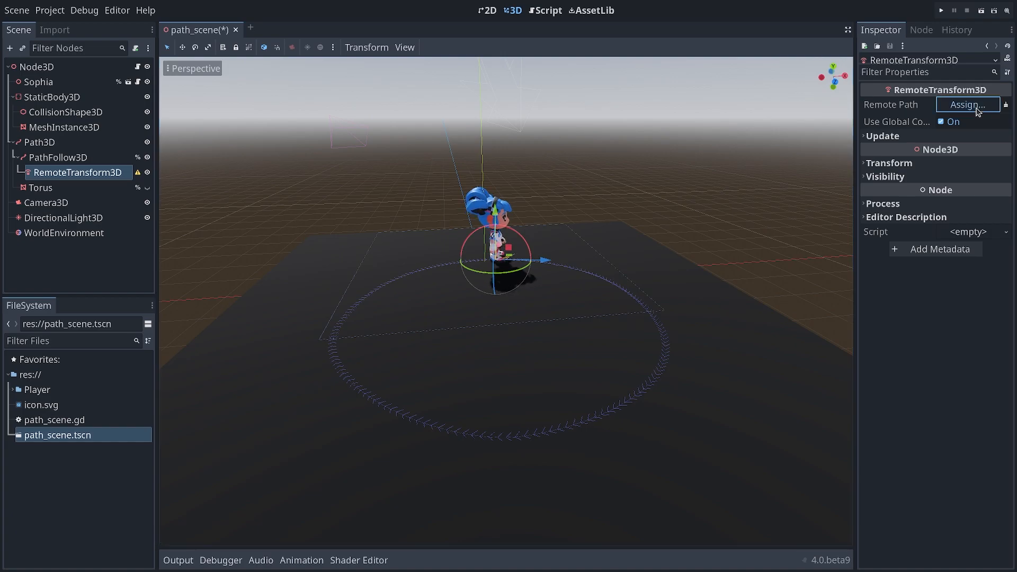
Step: Assign Sophia as the RemoteTransform3D's Remote Path so PathFollow3D carries her
left_click(966, 105)
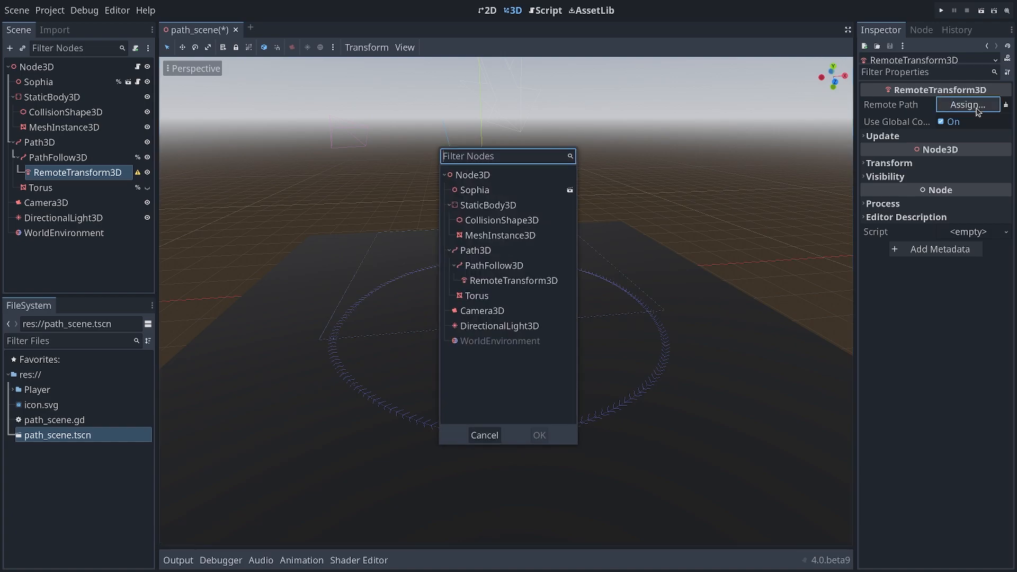
left_click(475, 190)
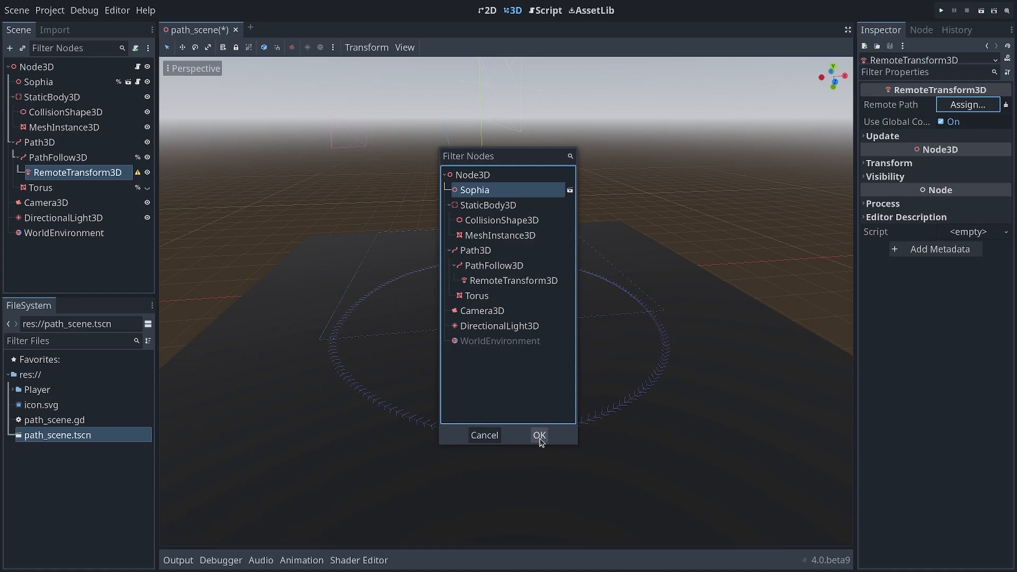
left_click(538, 434)
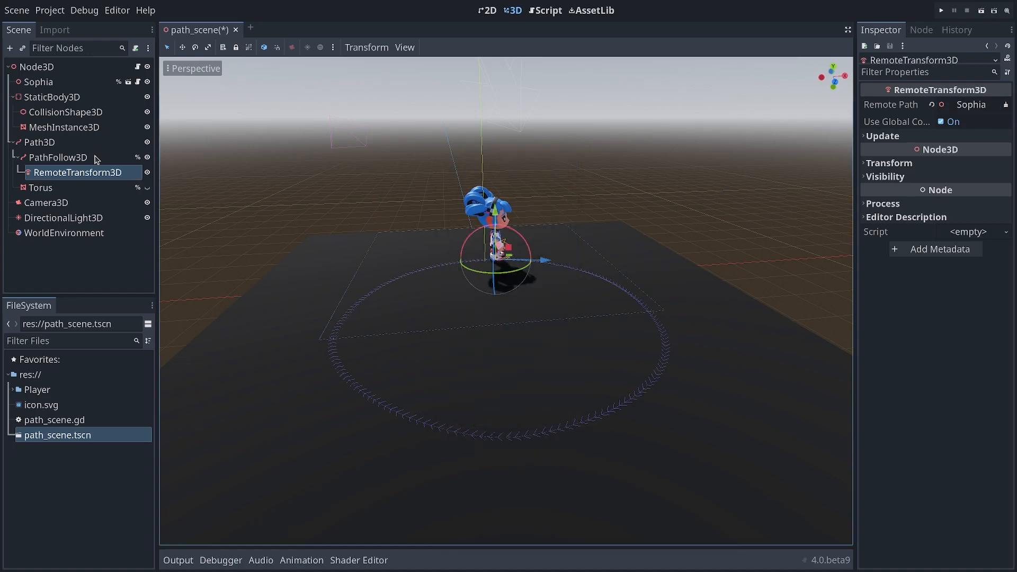
left_click(58, 157)
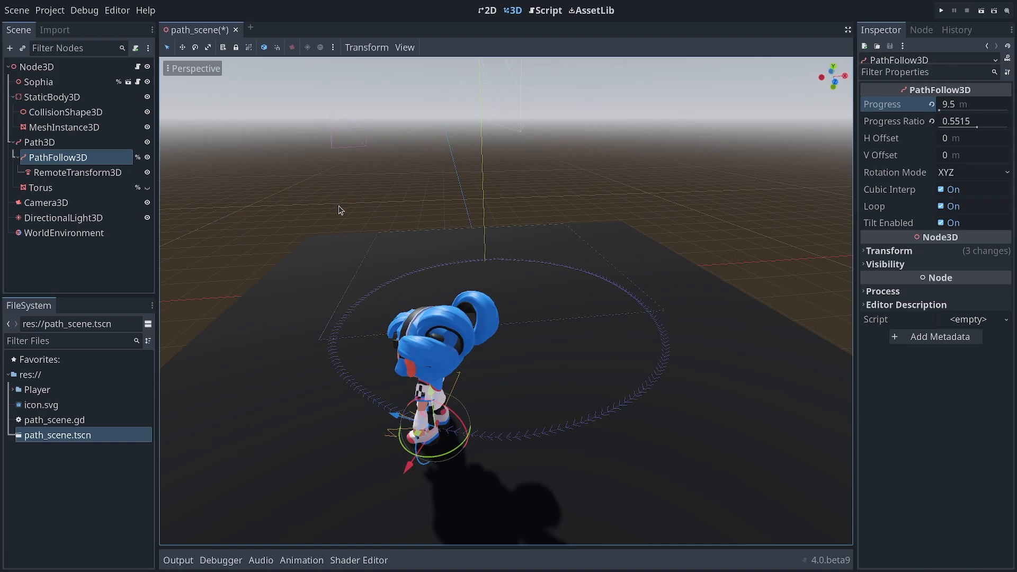
Step: Review the RemoteTransform3D targeting Sophia and the root Node3D's path_scene.gd script
left_click(78, 171)
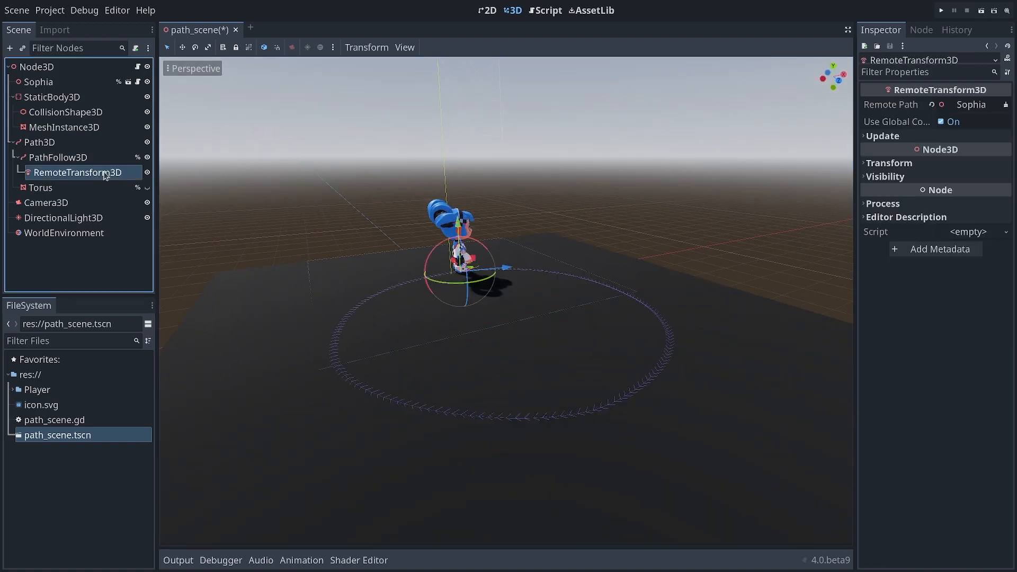
mouse_move(892, 104)
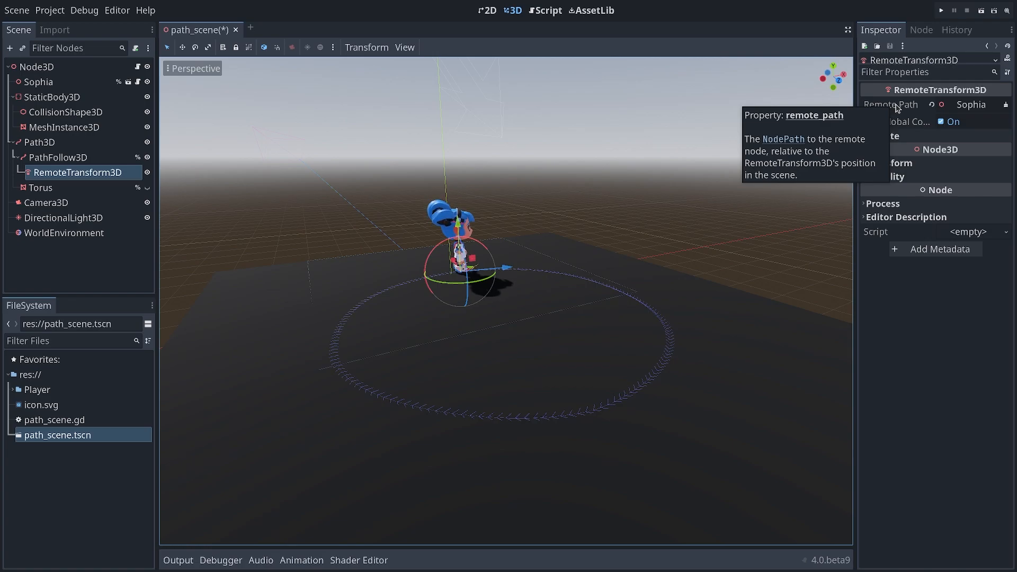
left_click(37, 66)
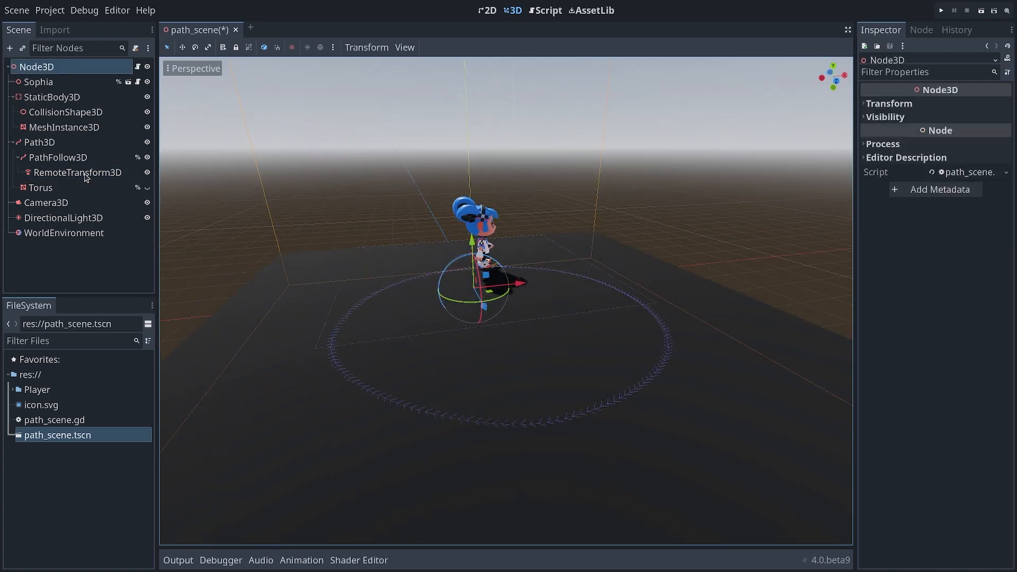
left_click(77, 171)
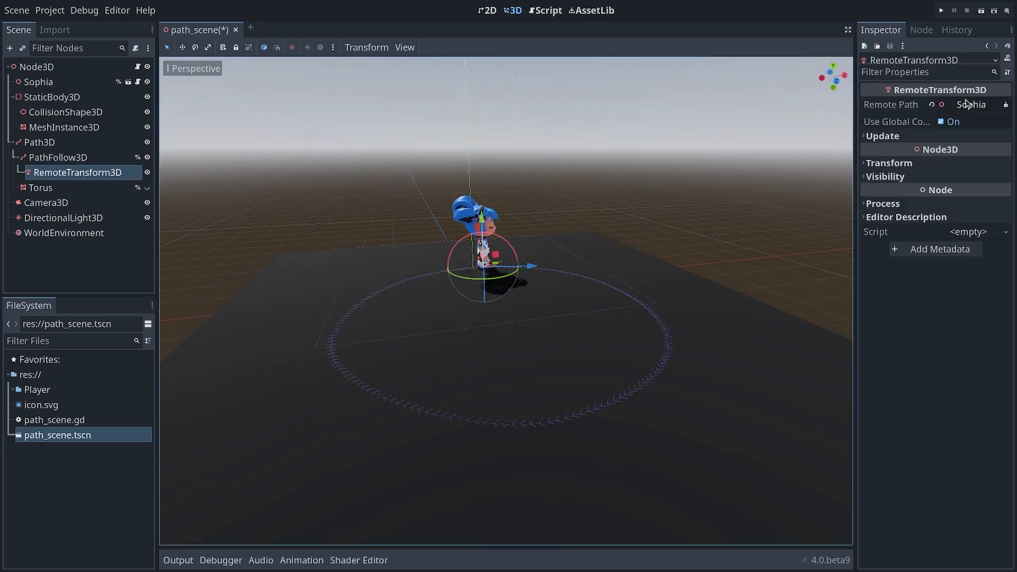
mouse_move(939, 89)
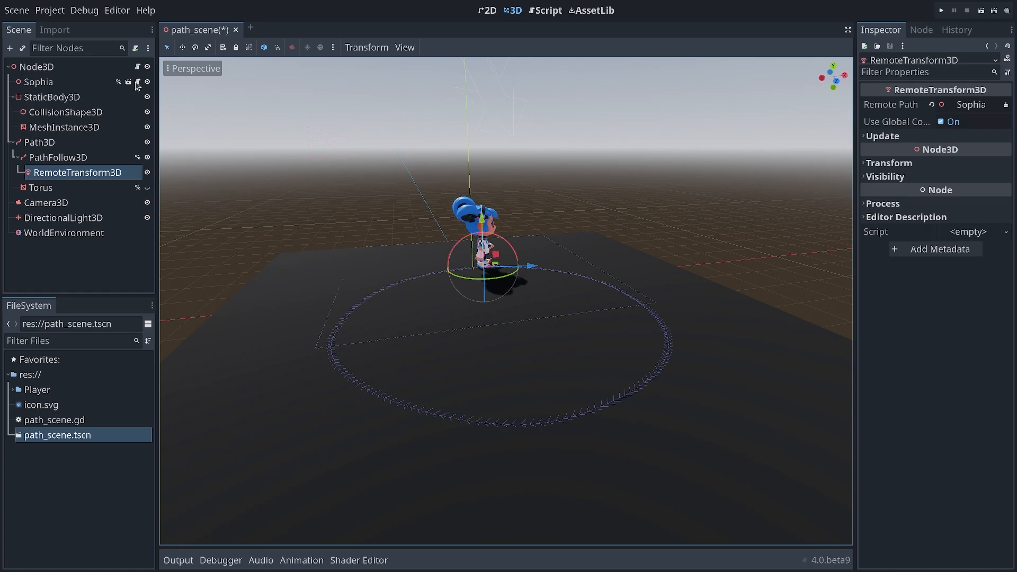
left_click(549, 9)
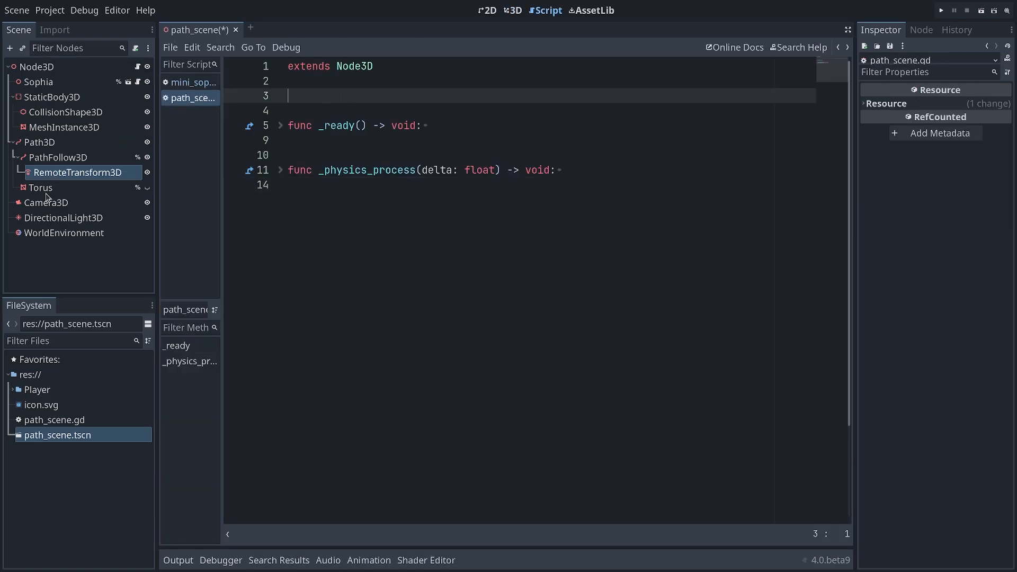
mouse_move(58, 86)
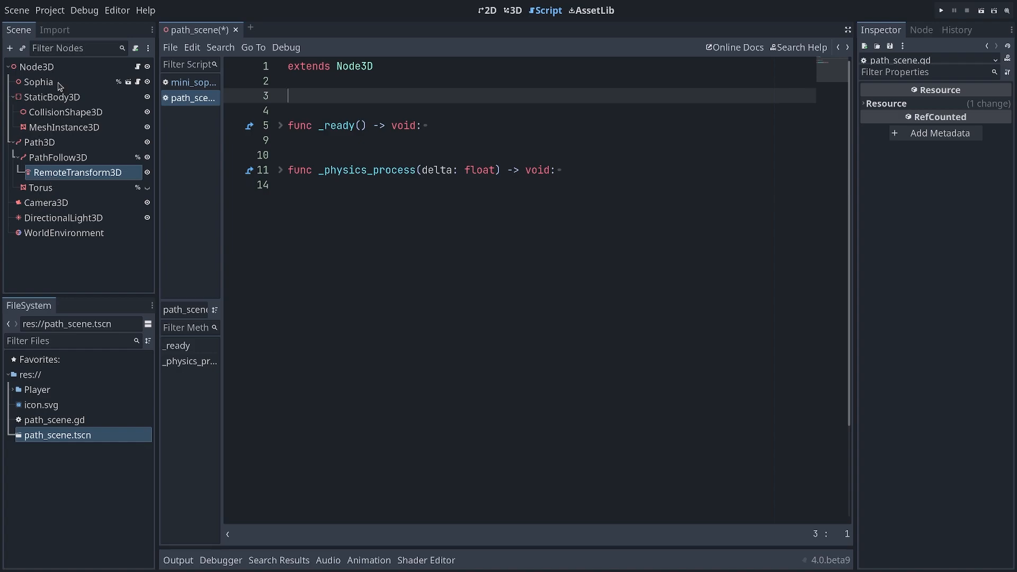
left_click(39, 82)
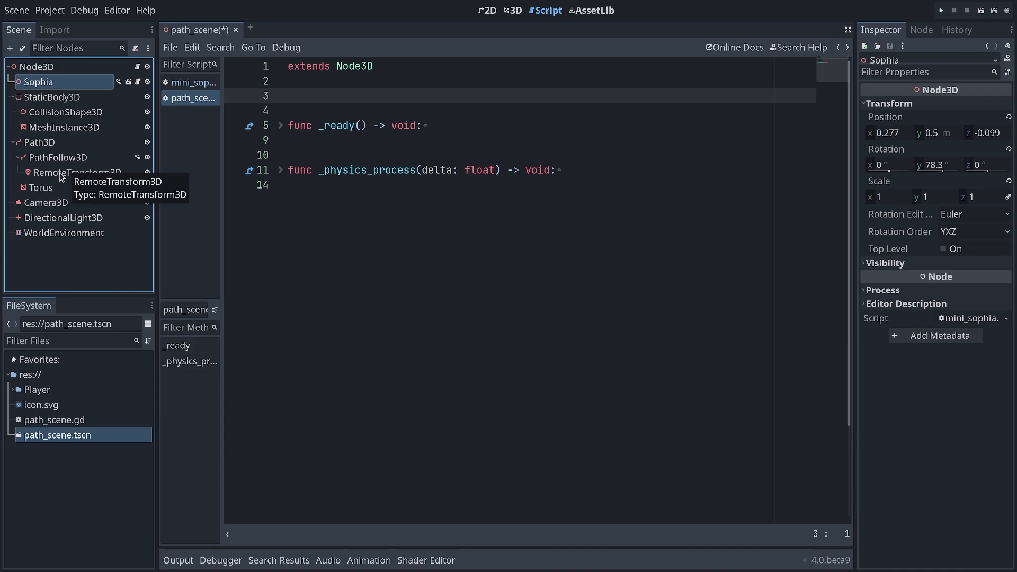
left_click(78, 172)
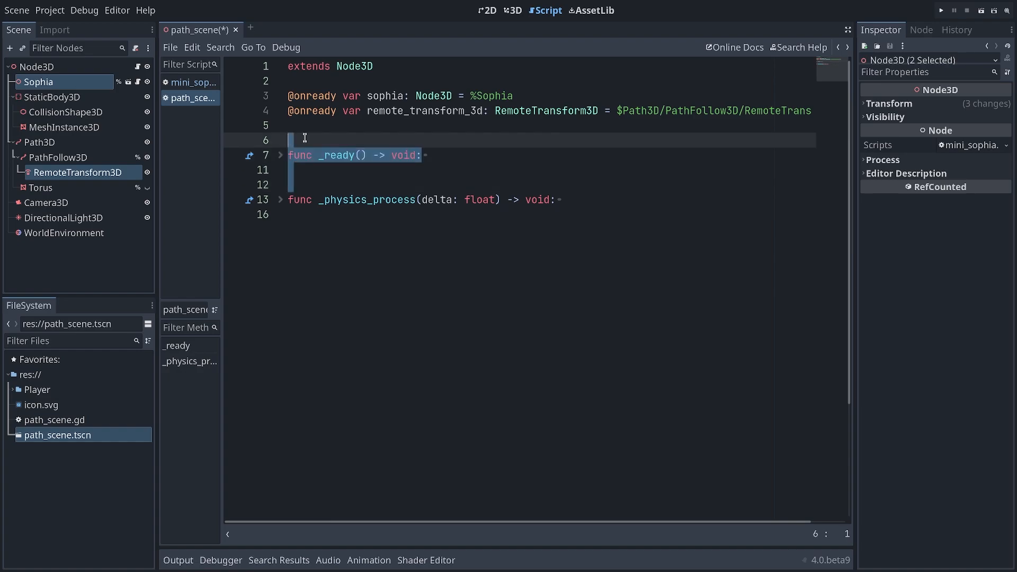
Step: Write remote_transform_3d.remote_path = sophia.get_path() in _ready() and save the script
type("fu")
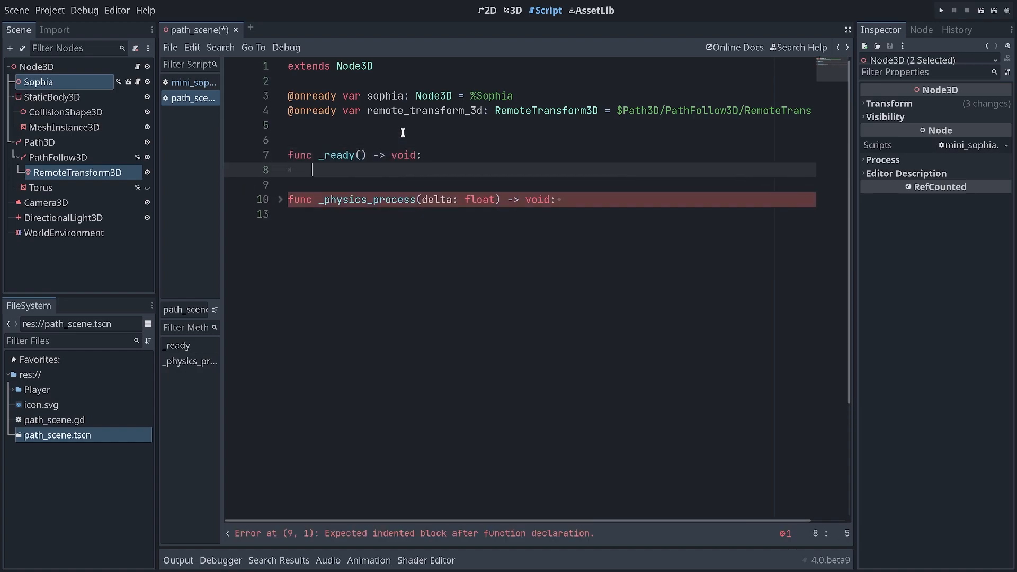
type("remote_transform_3d.remote_path")
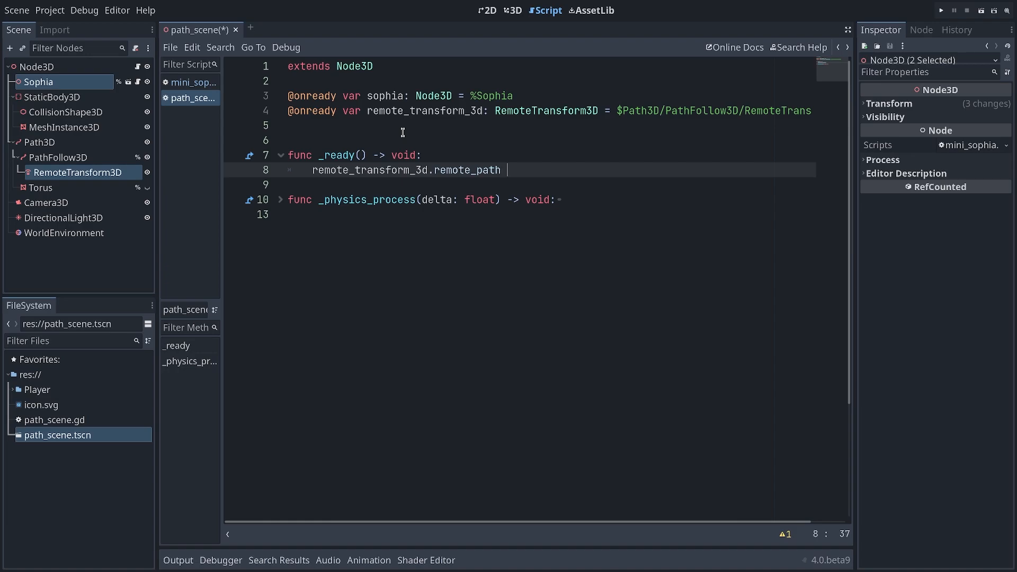
type("= sophia.")
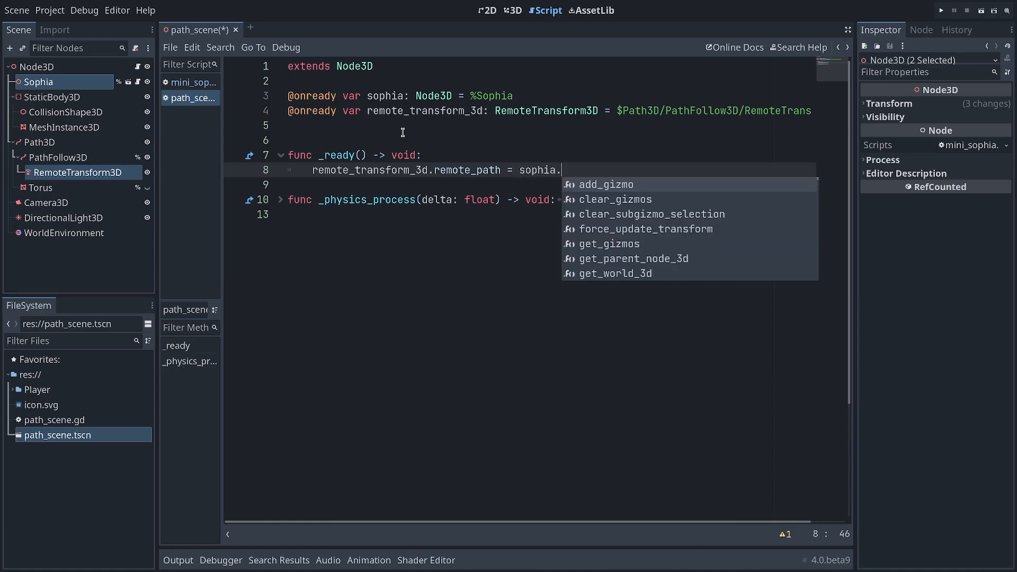
type("get_path(")
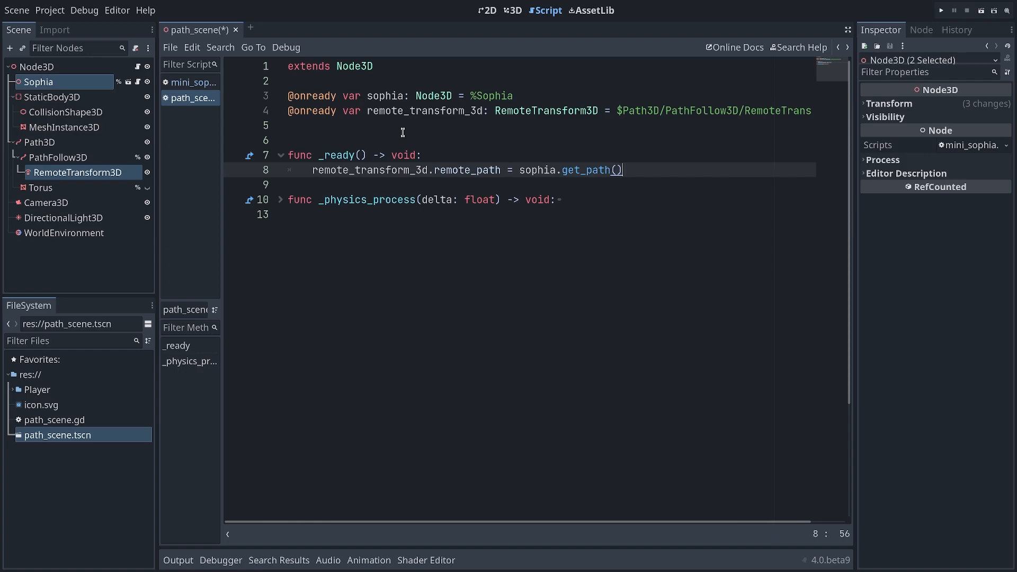
mouse_move(610, 132)
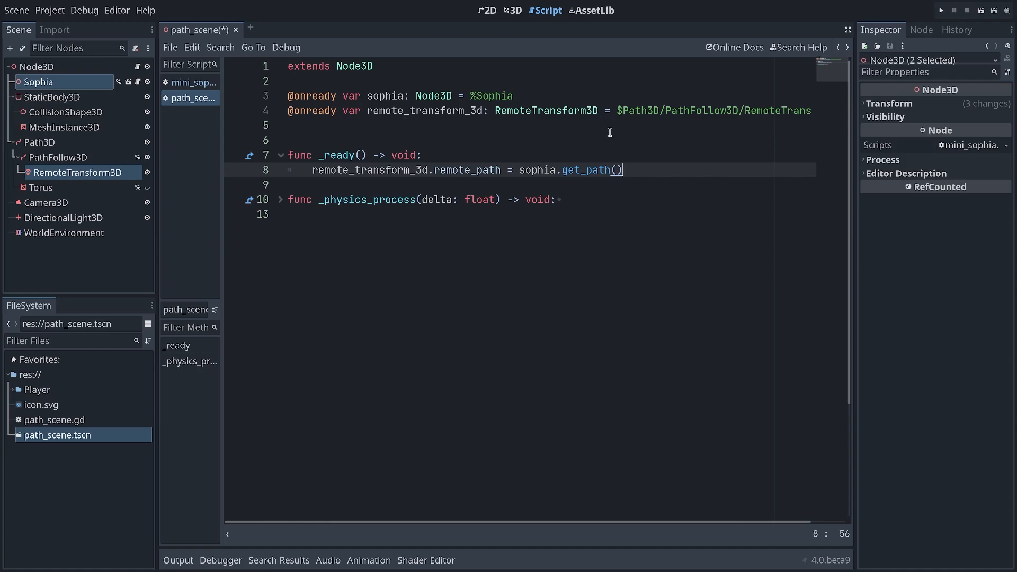
double_click(585, 170)
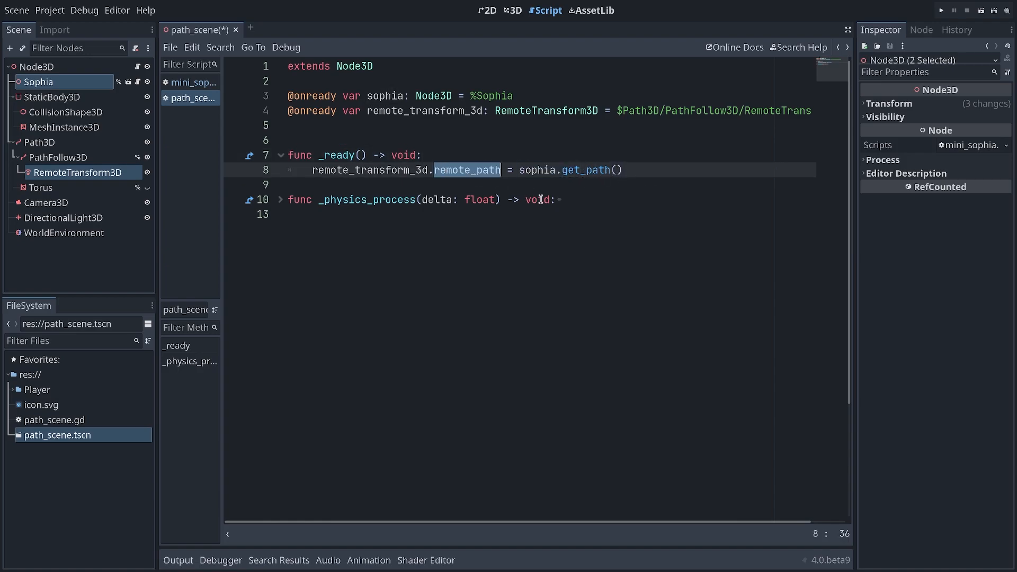
double_click(370, 169)
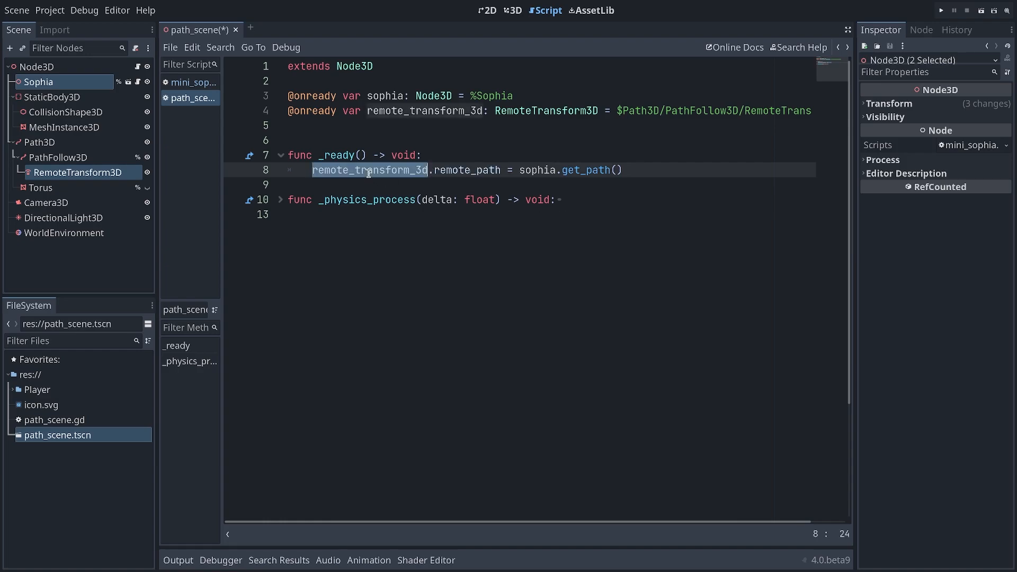
key("ctrl+s")
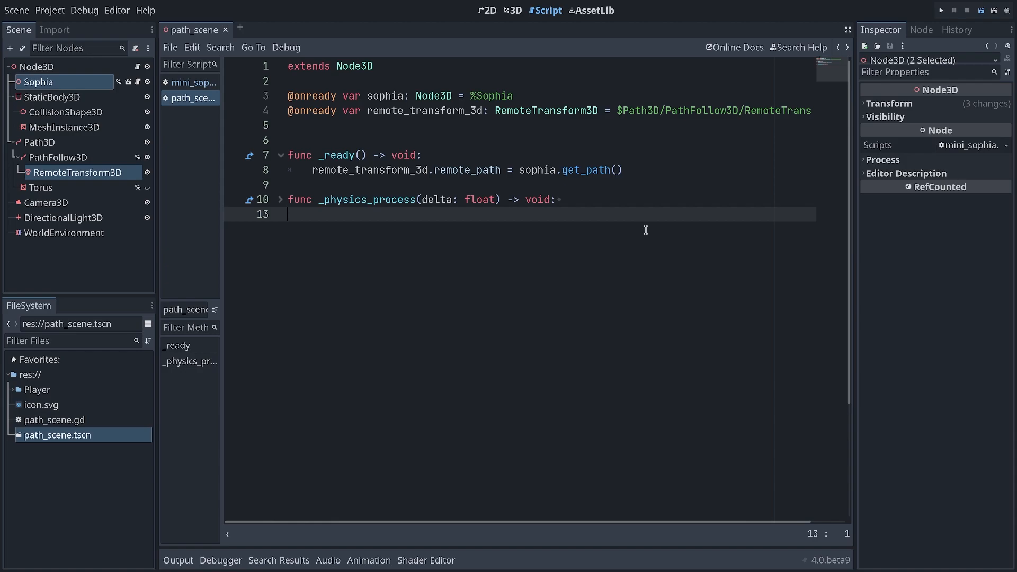
Step: Clear the RemoteTransform3D's Remote Path and run the scene to see Sophia following the path
left_click(939, 10)
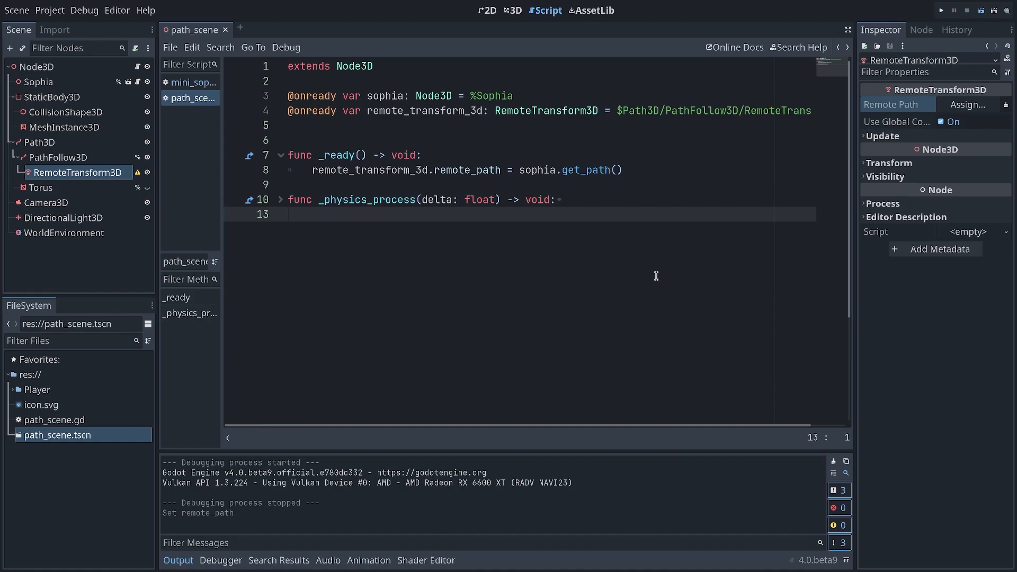
left_click(939, 10)
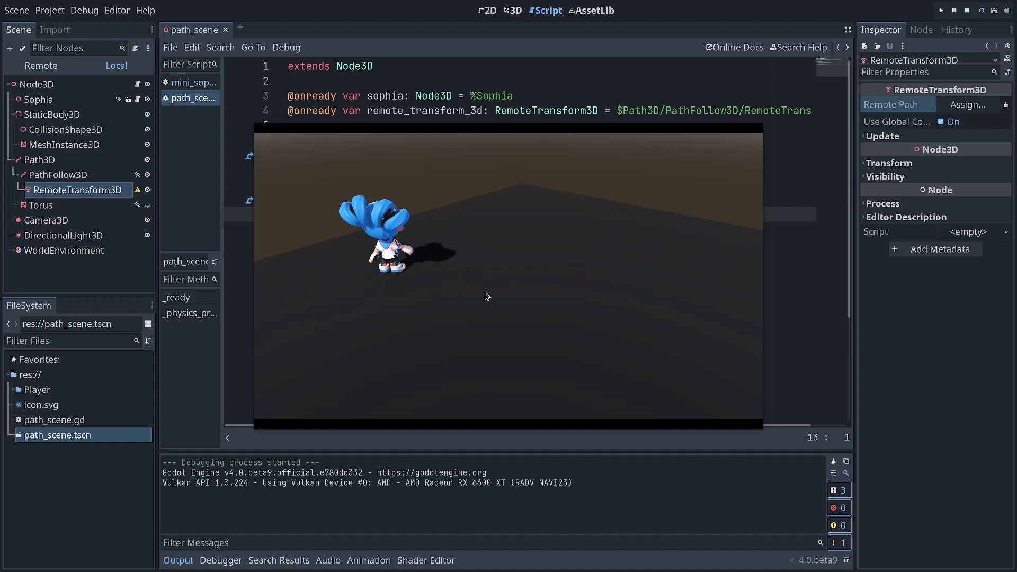